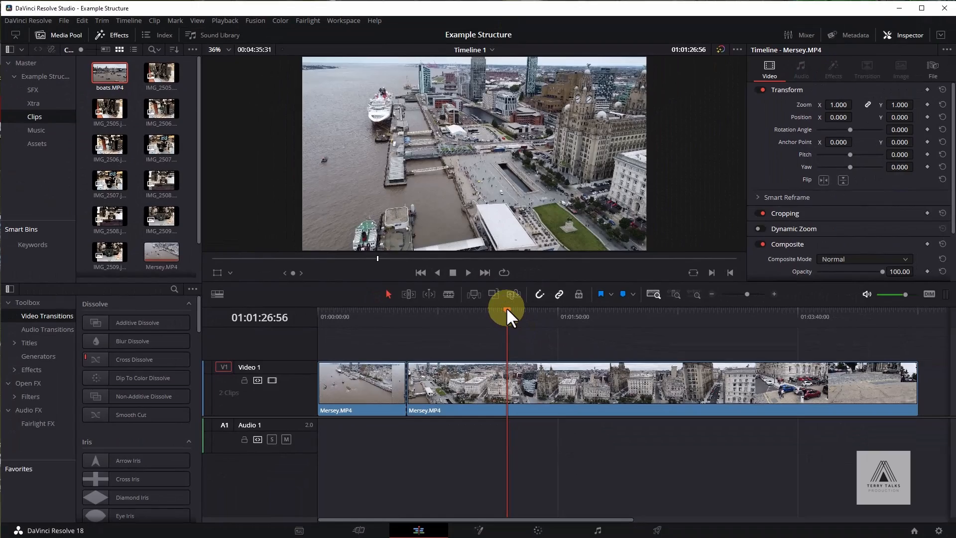
Position the playhead at 01:01:22:08 and blade the Mersey clip there into three pieces
drag(509, 322, 503, 321)
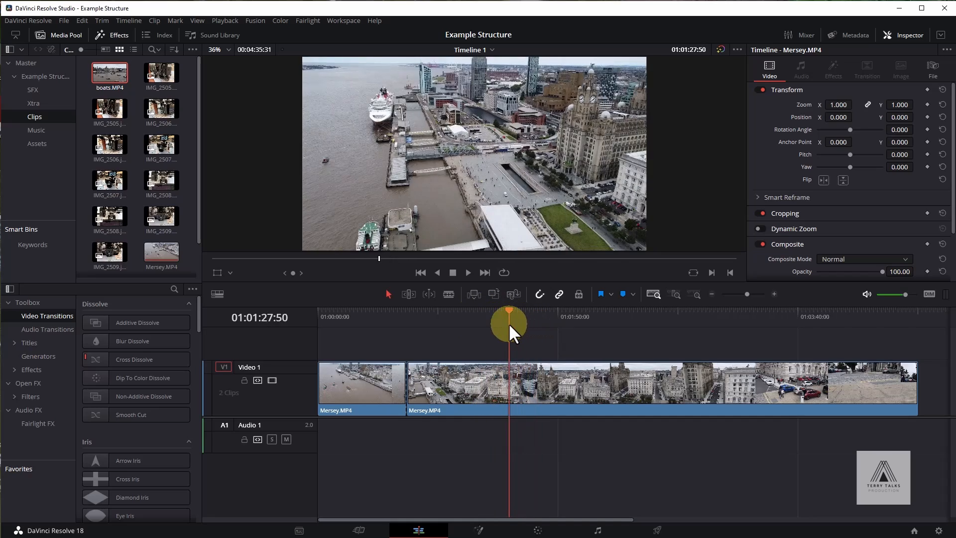
drag(508, 322, 497, 330)
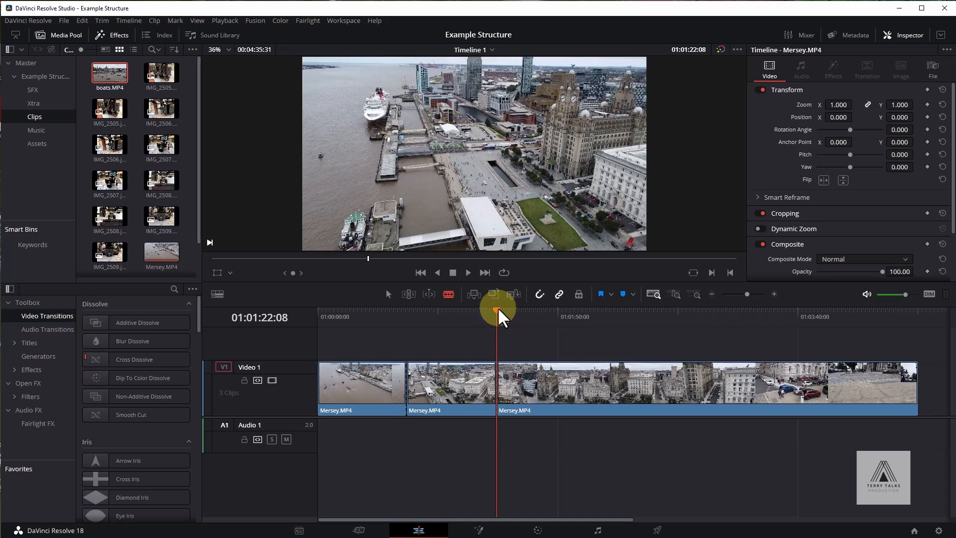
Move the playhead to the end of the shaky section at 01:01:47:28 and blade a fourth clip
drag(496, 323, 547, 322)
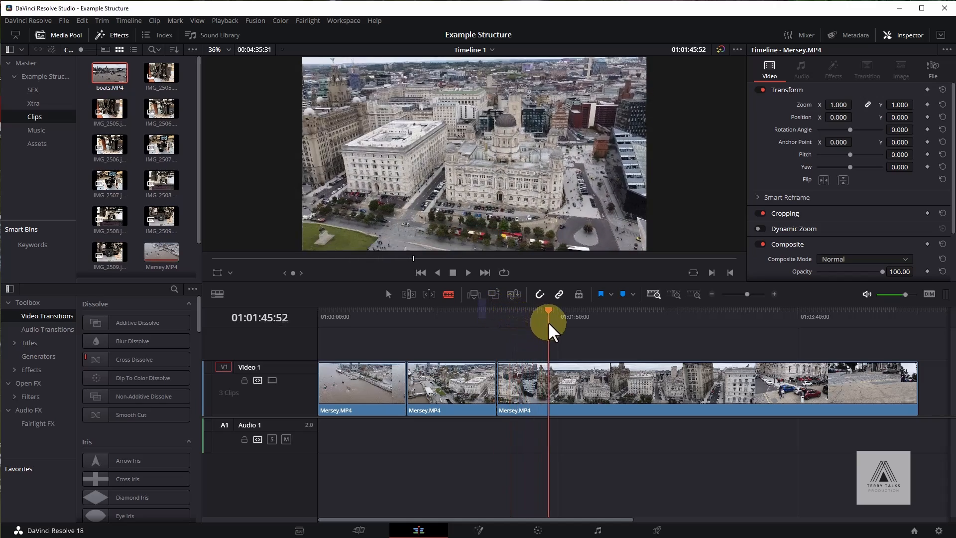
drag(546, 323, 552, 338)
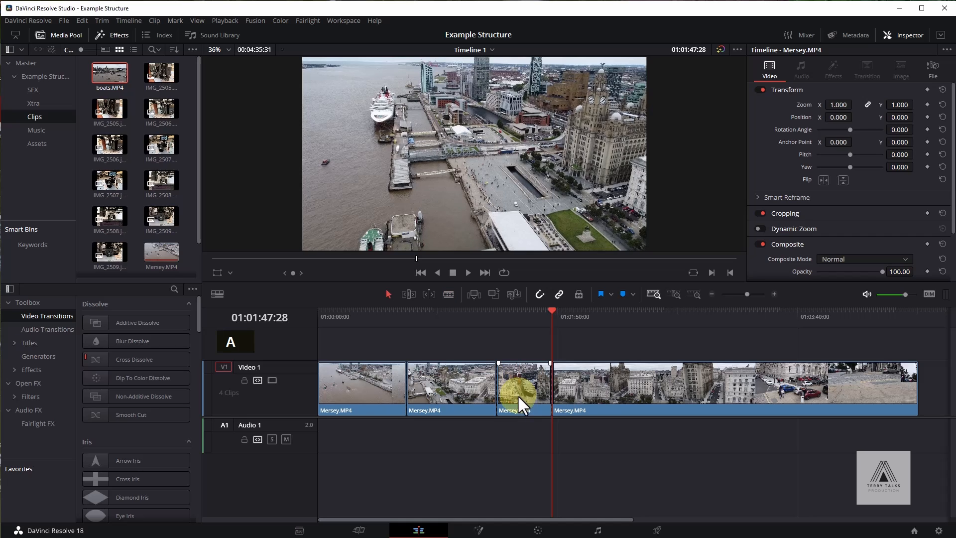
Select the short shaky middle Mersey clip and ripple-delete it so the remaining three sit back to back
click(522, 391)
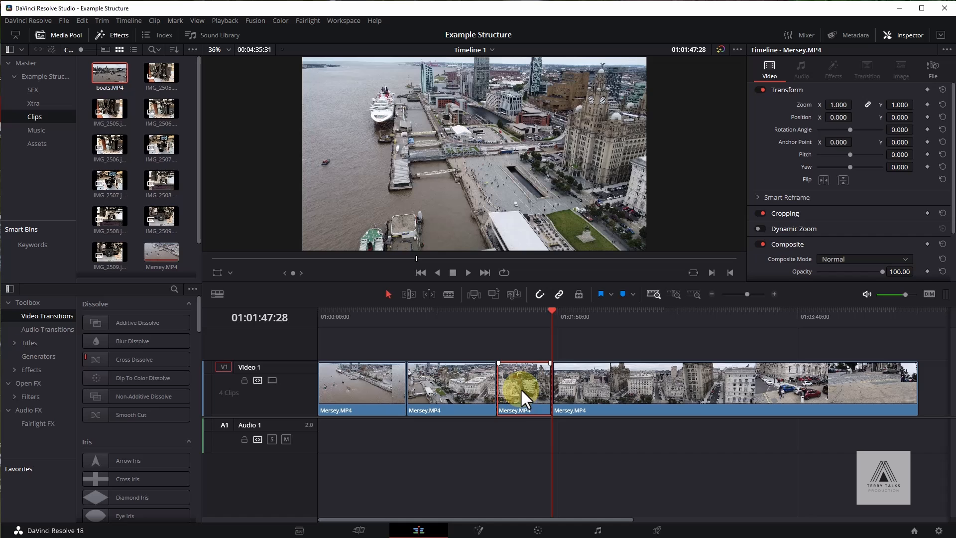
right_click(523, 392)
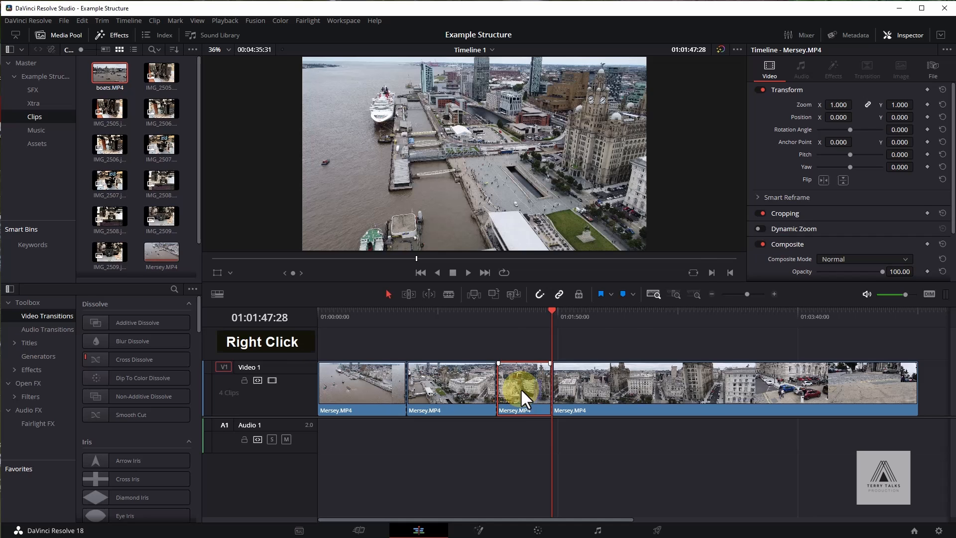
right_click(523, 396)
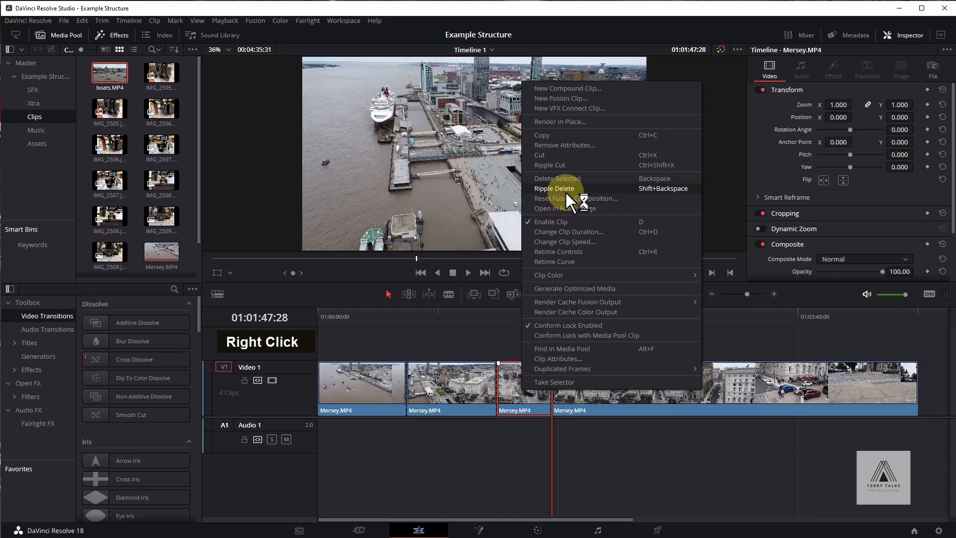
click(554, 188)
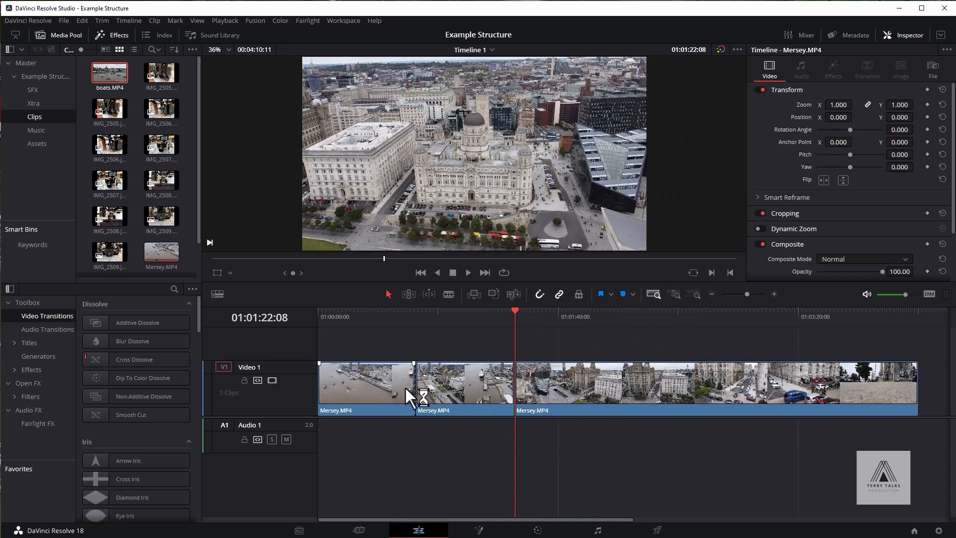